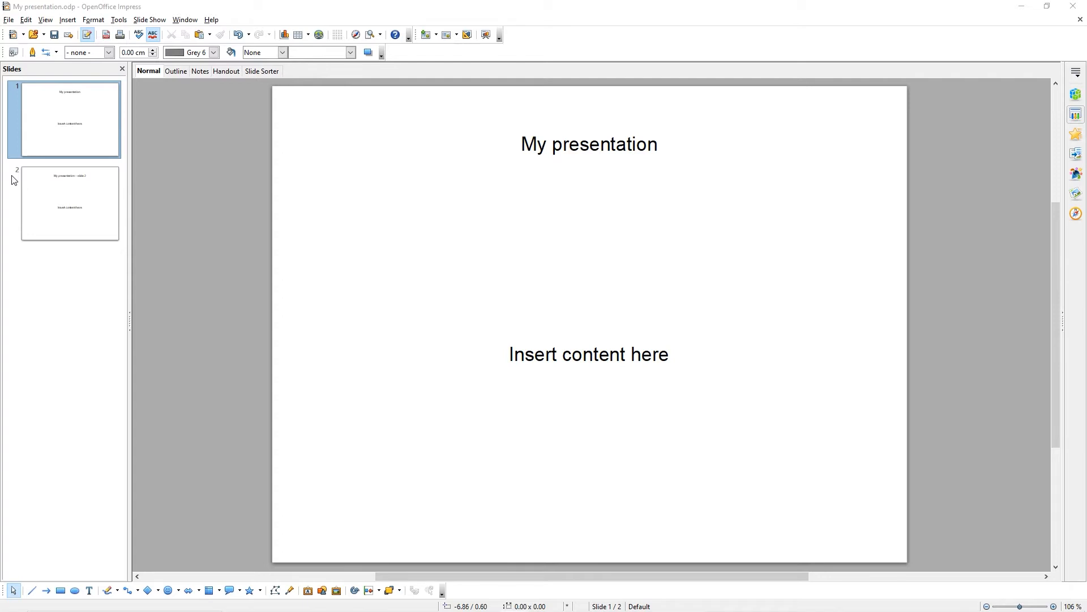
Review both slides, enter Slide Master view and select the whole master title text.
left_click(69, 203)
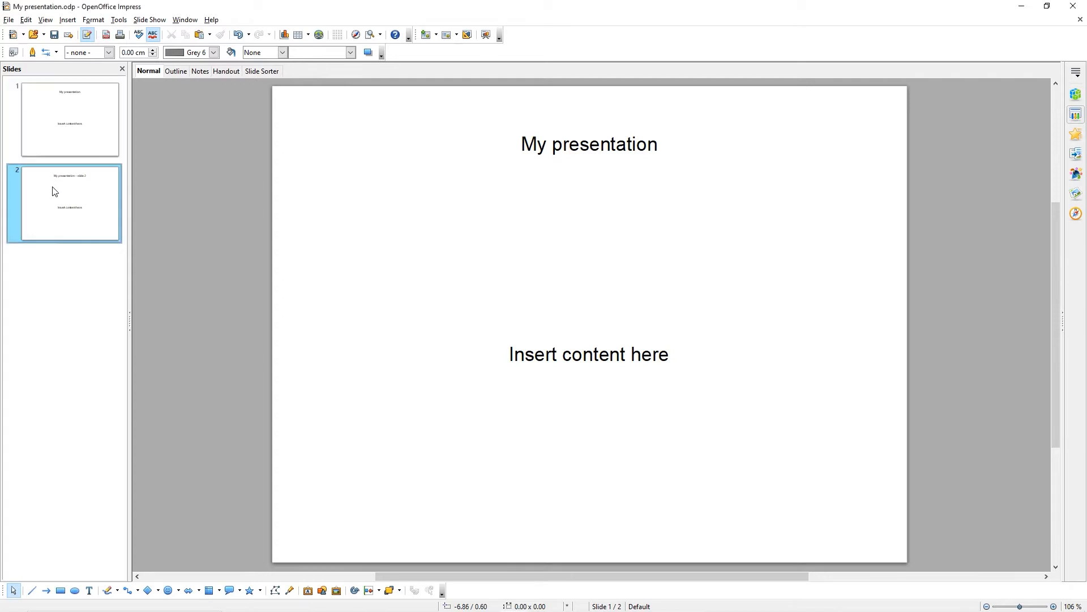
left_click(69, 118)
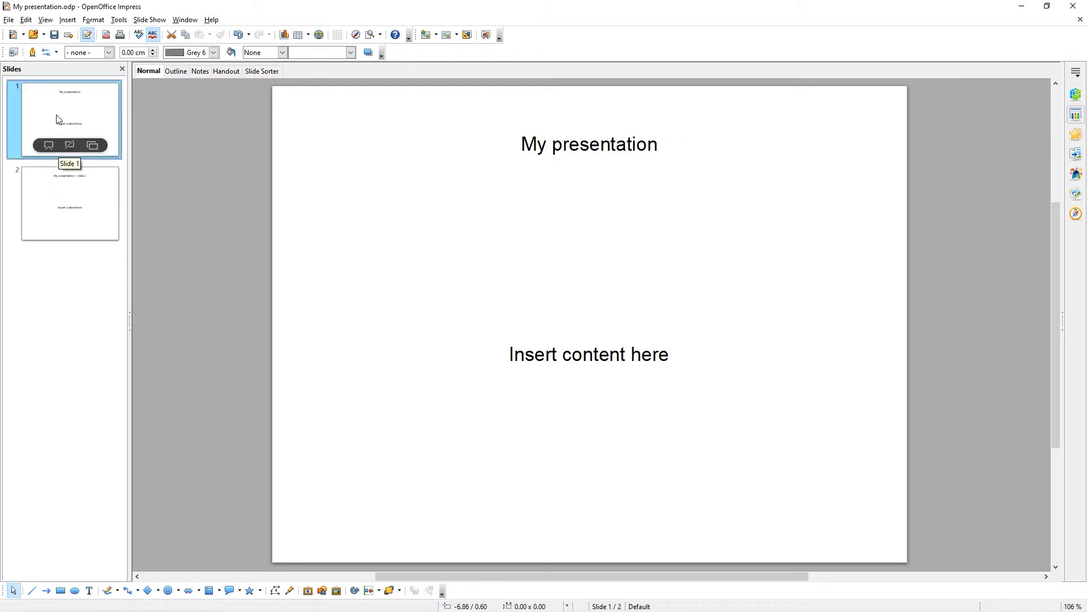
mouse_move(239, 148)
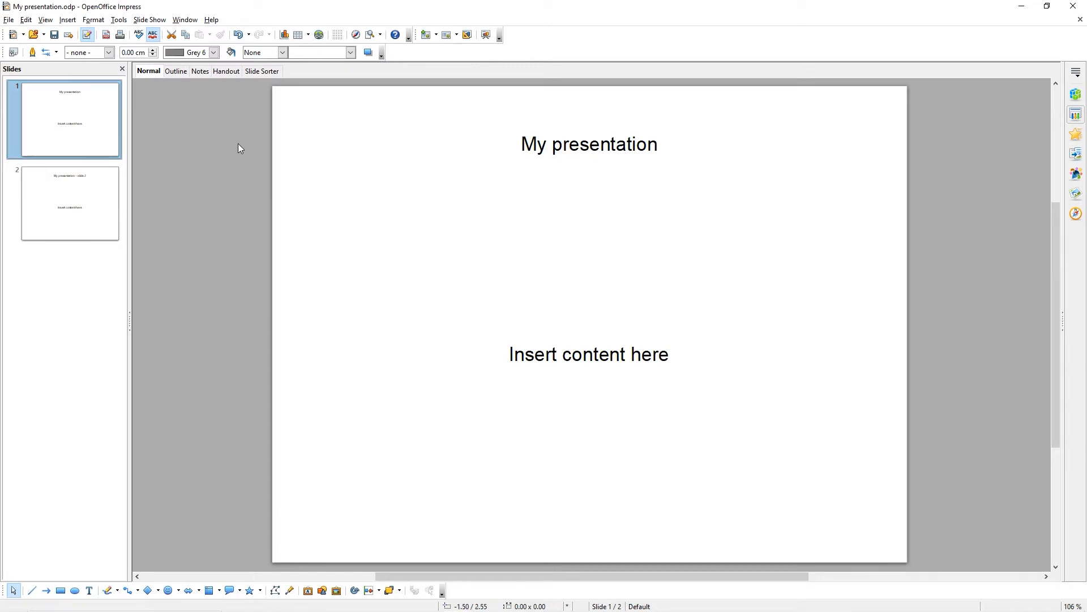
left_click(45, 19)
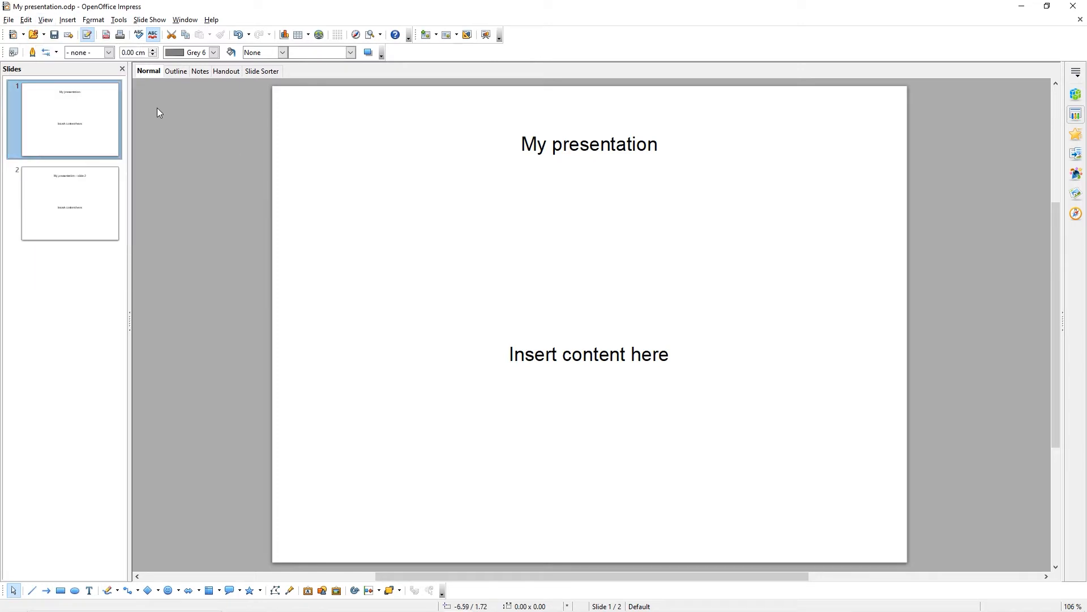
left_click(44, 19)
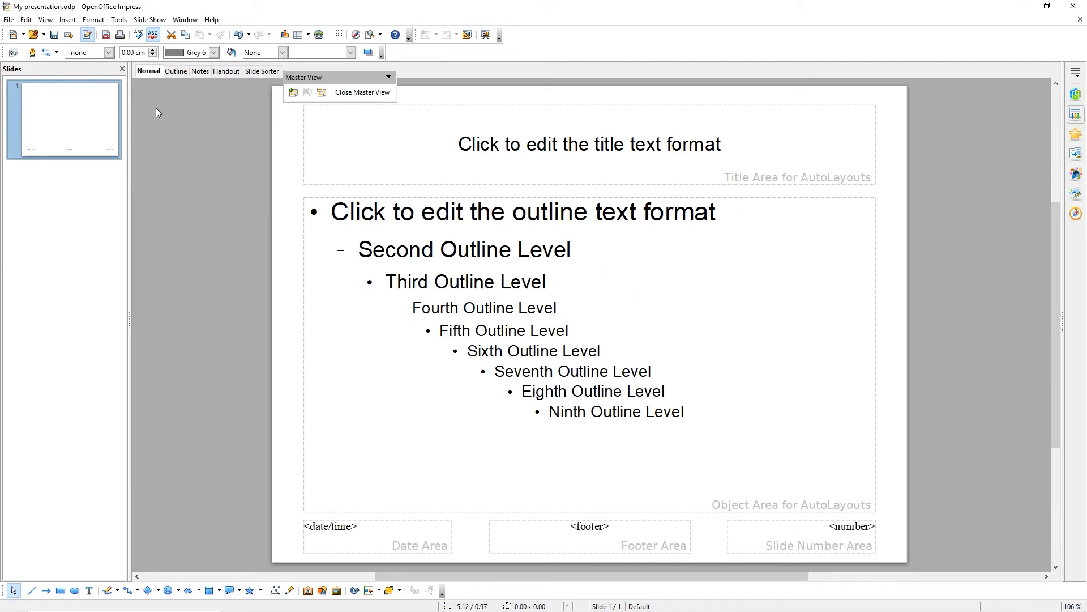
left_click(590, 144)
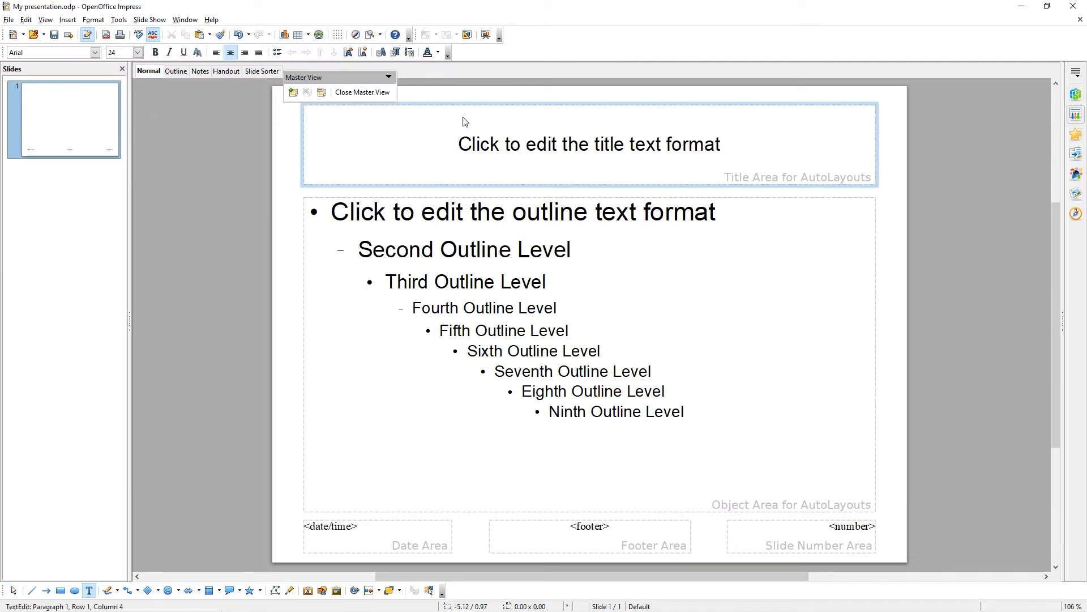
triple_click(588, 144)
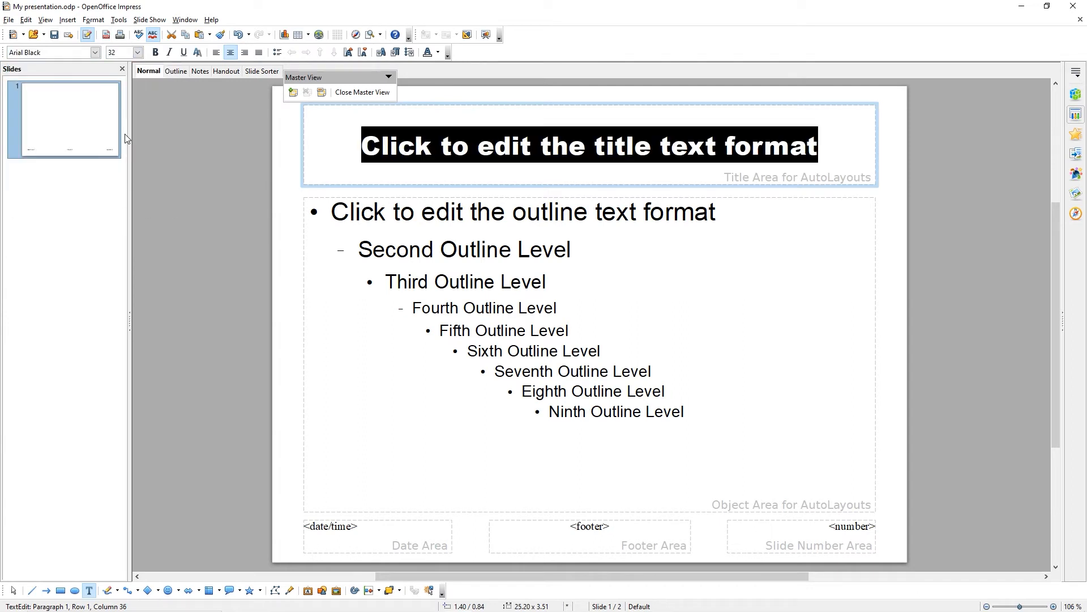
mouse_move(137, 137)
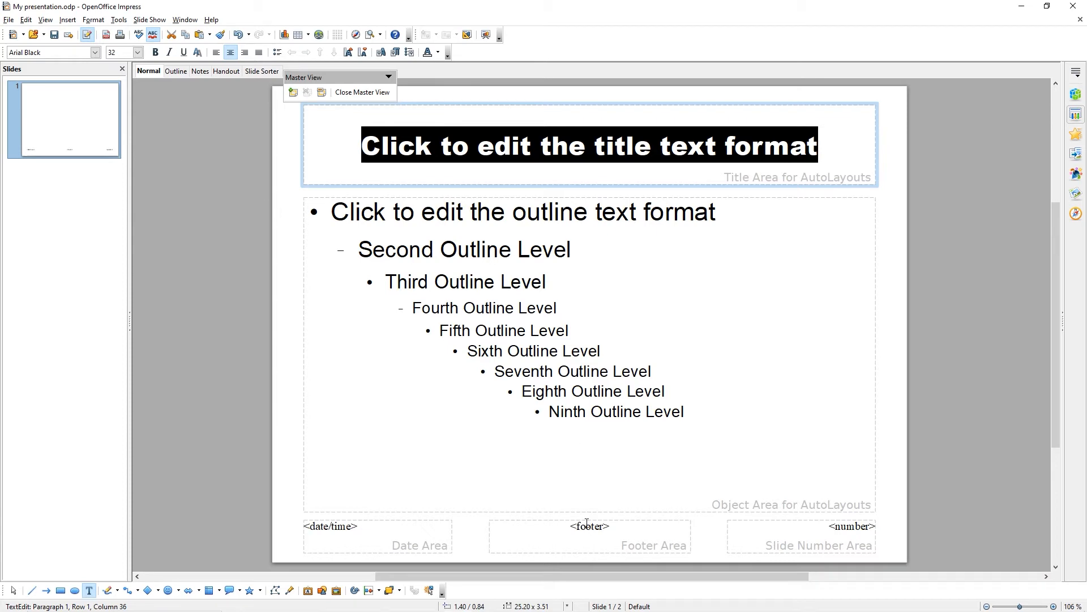
Replace the master footer placeholder text with 'Hello'.
left_click(589, 535)
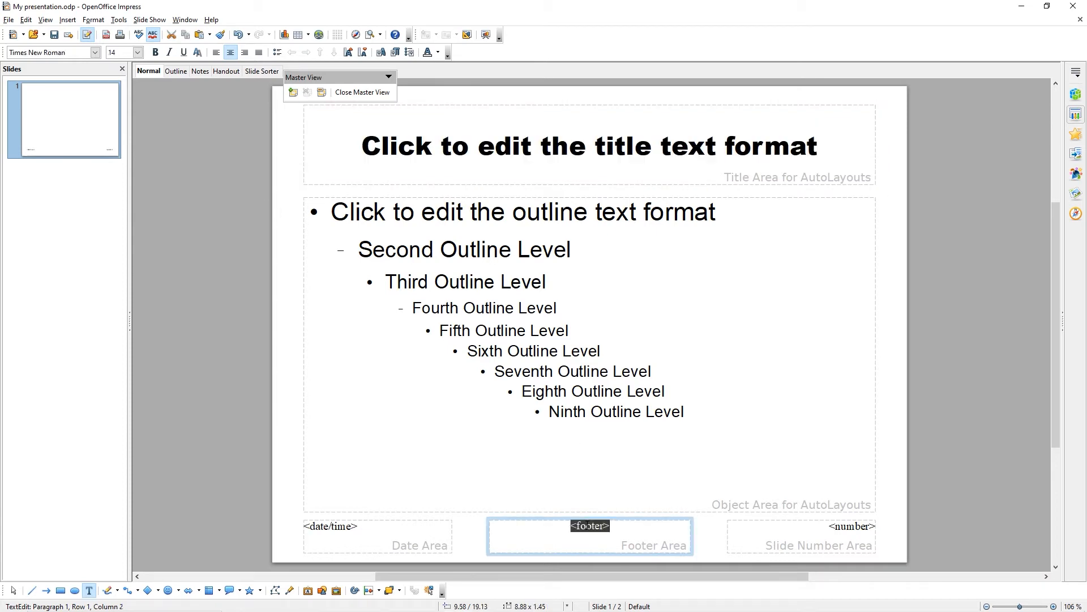
type("the")
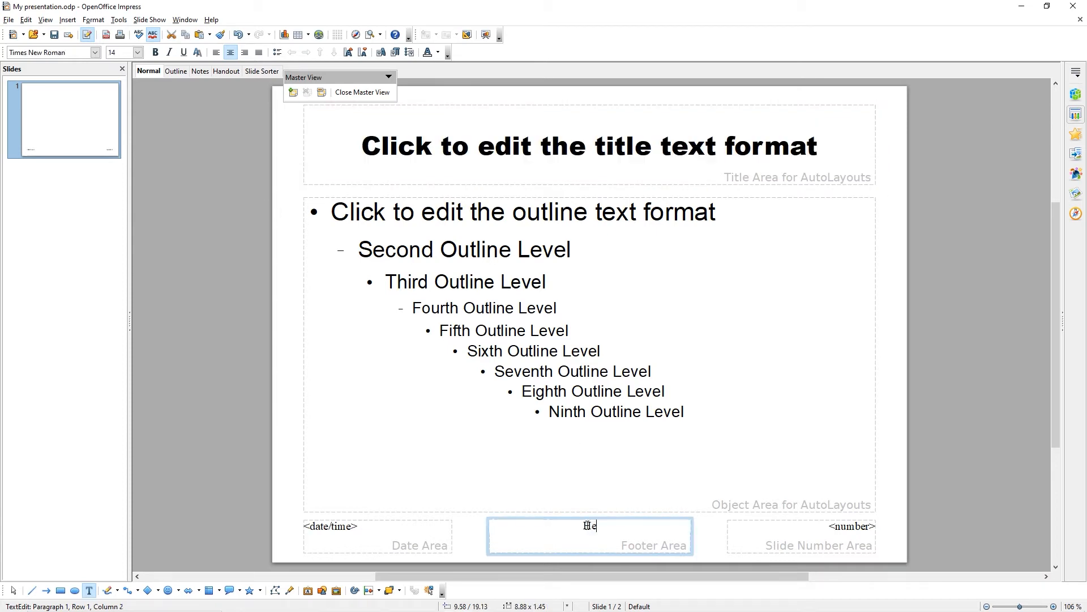
type("Hello")
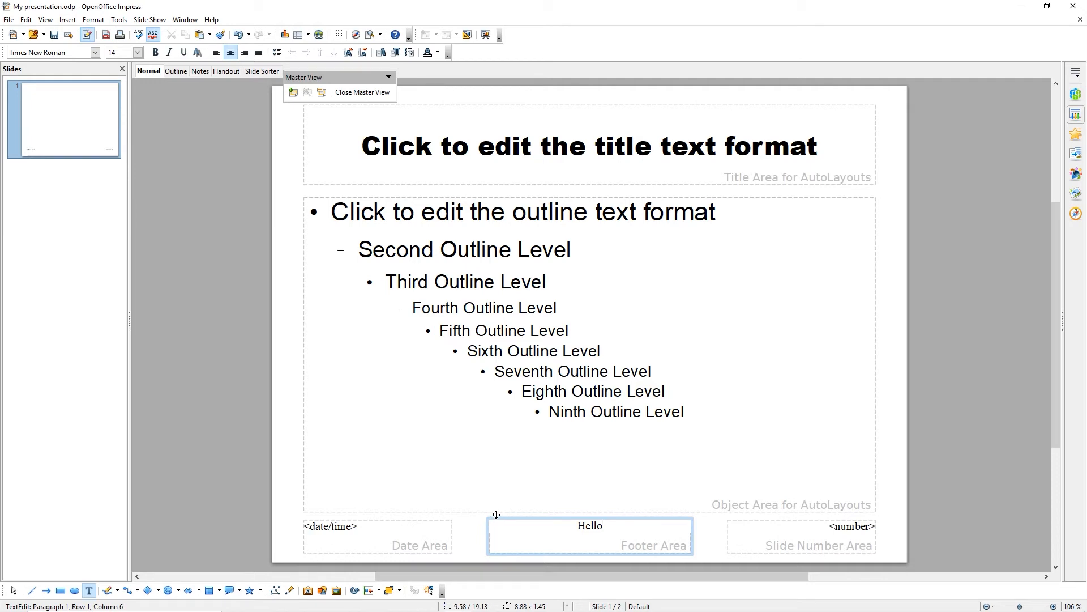
mouse_move(499, 500)
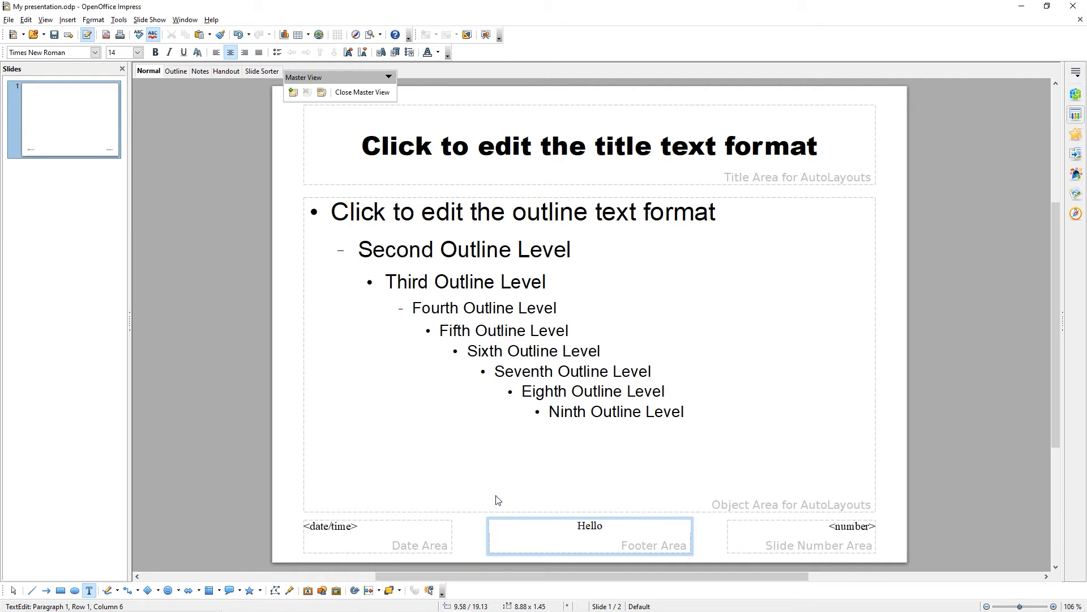
mouse_move(363, 92)
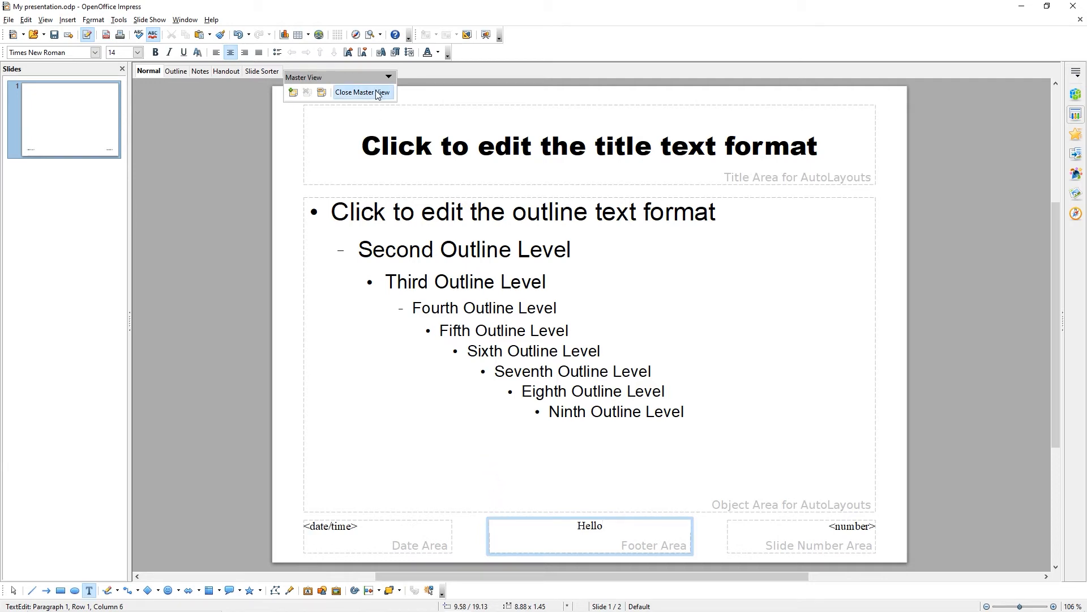
Close Master View, check slides 2 and 1, then reopen the slide master.
left_click(362, 92)
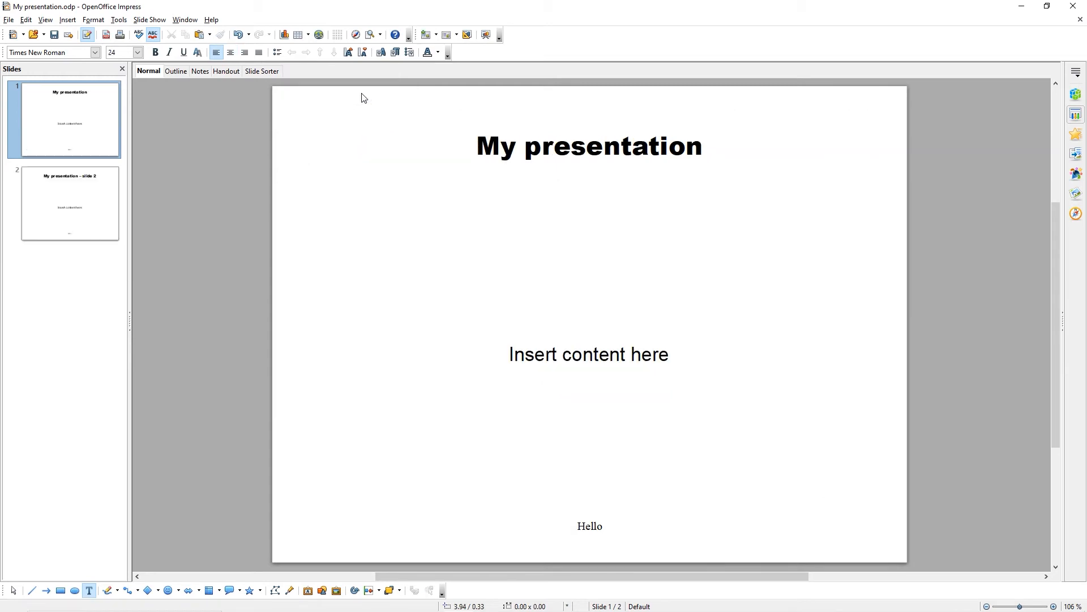
mouse_move(158, 210)
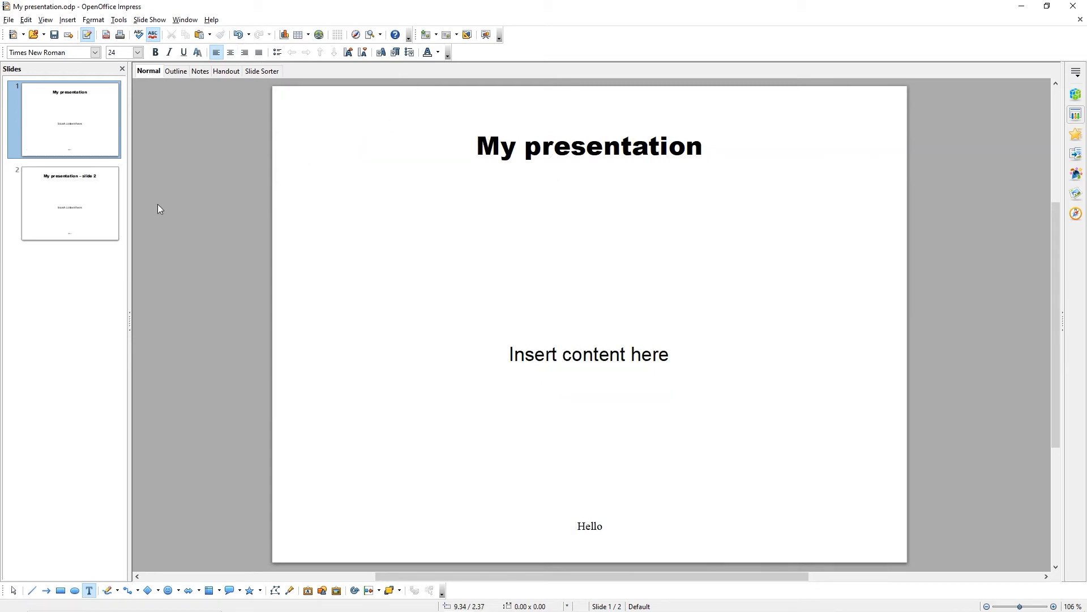
left_click(69, 203)
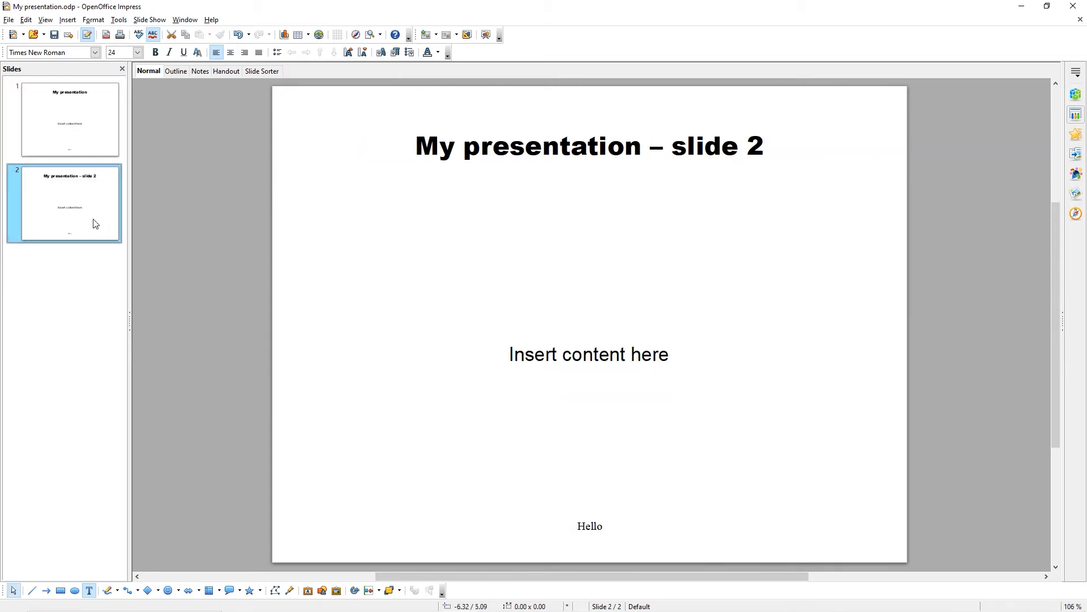
left_click(69, 119)
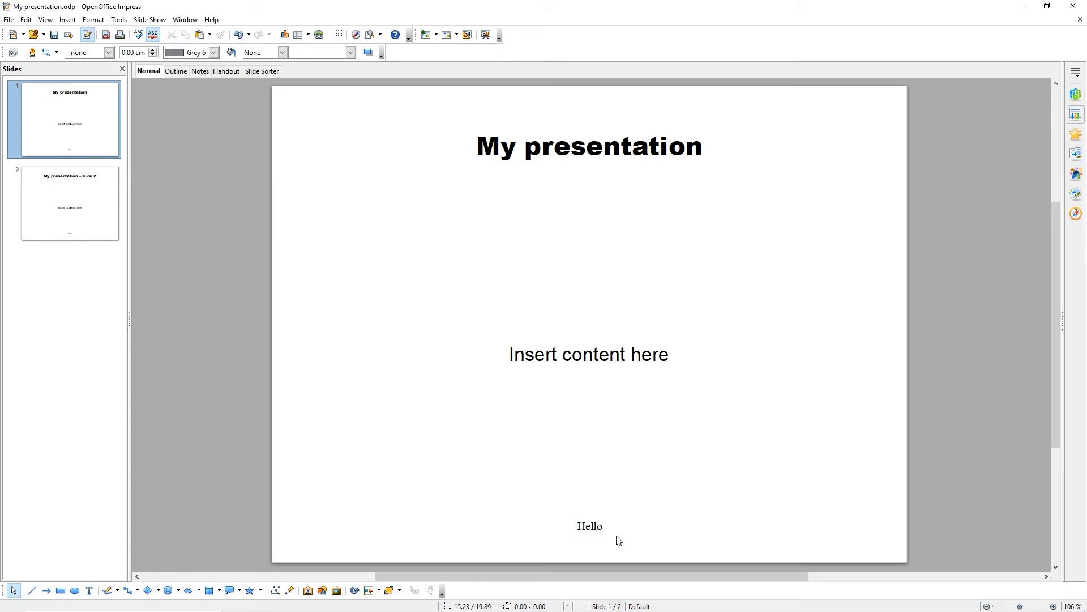
mouse_move(236, 210)
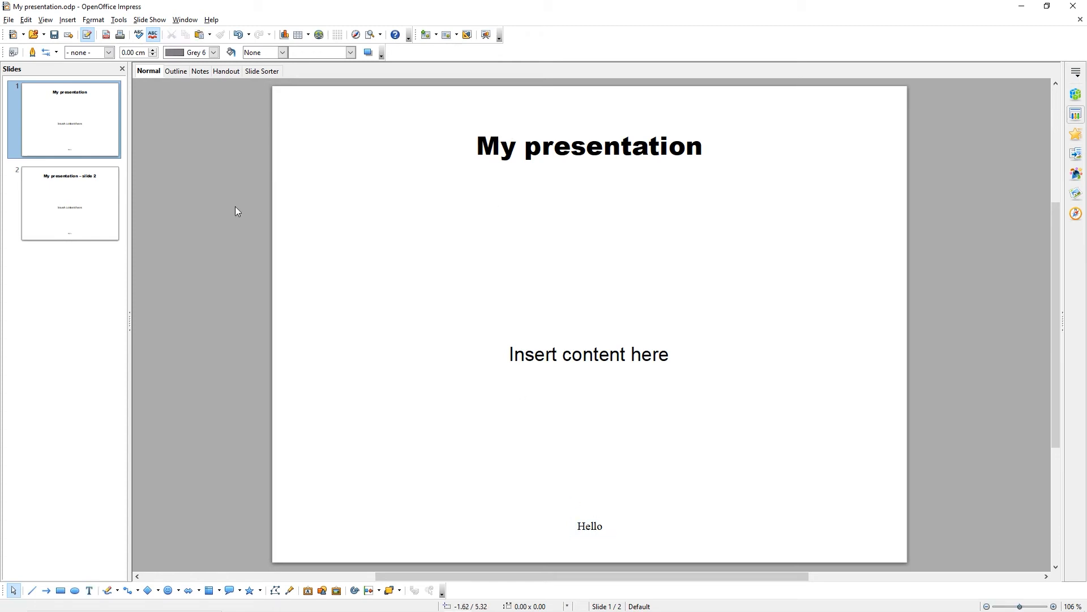
mouse_move(231, 206)
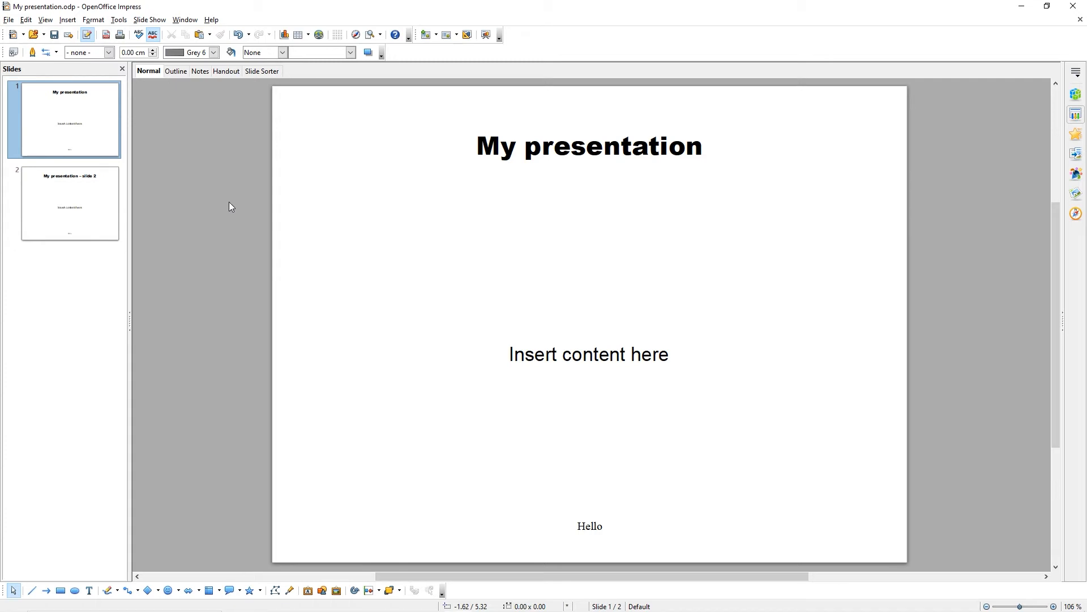
mouse_move(215, 183)
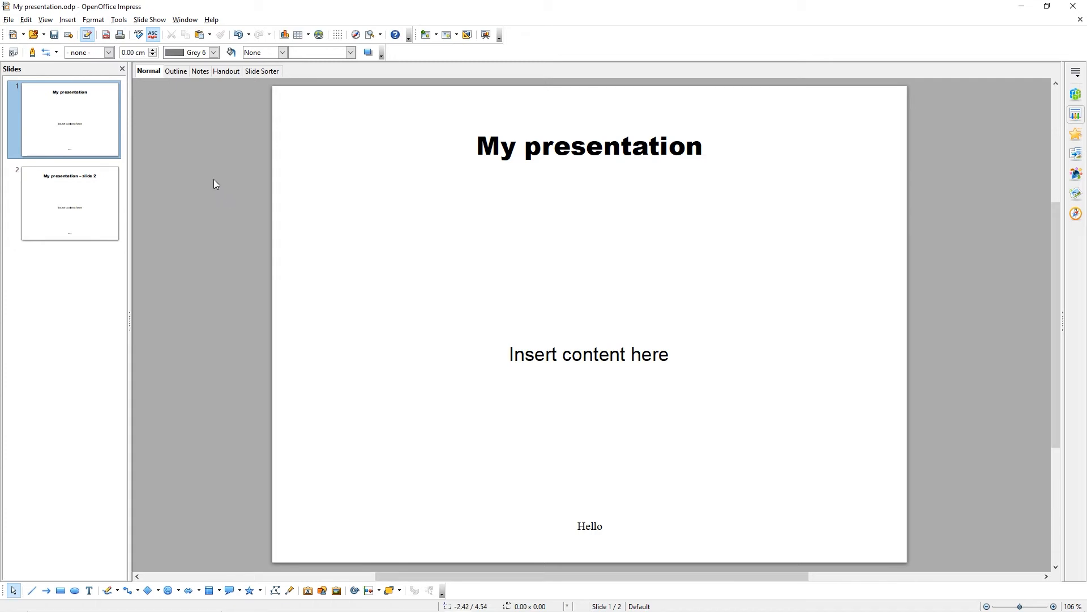
left_click(44, 19)
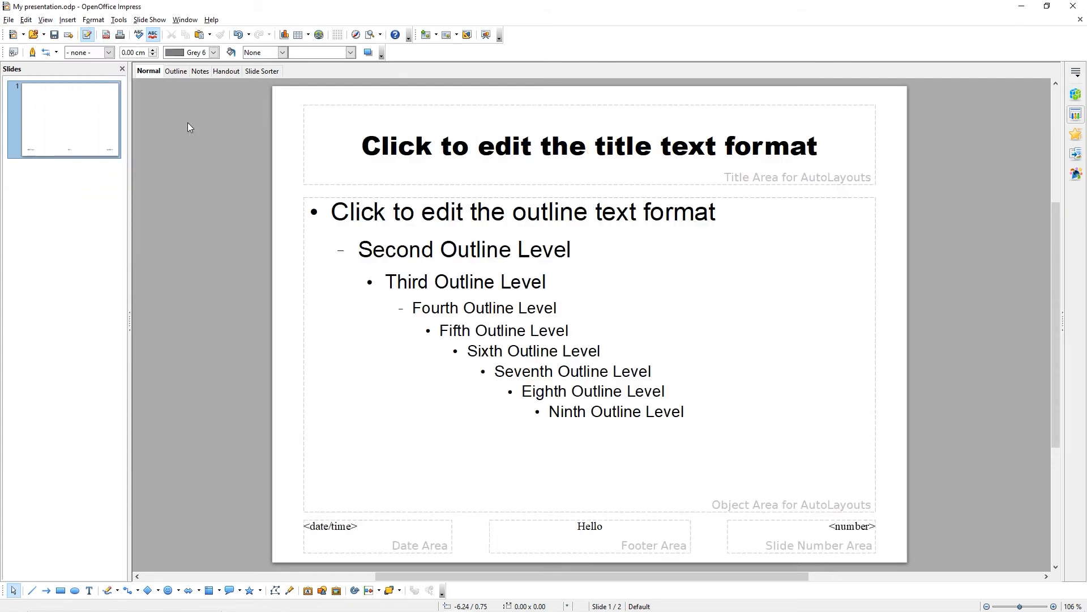
Create a second master page and start editing its footer placeholder.
left_click(44, 19)
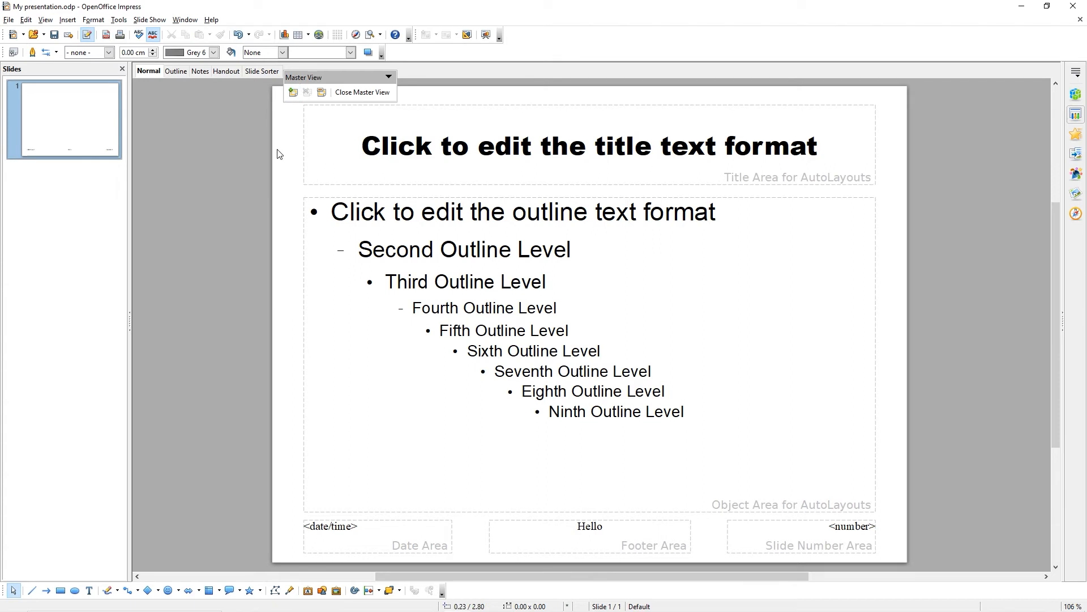
mouse_move(293, 94)
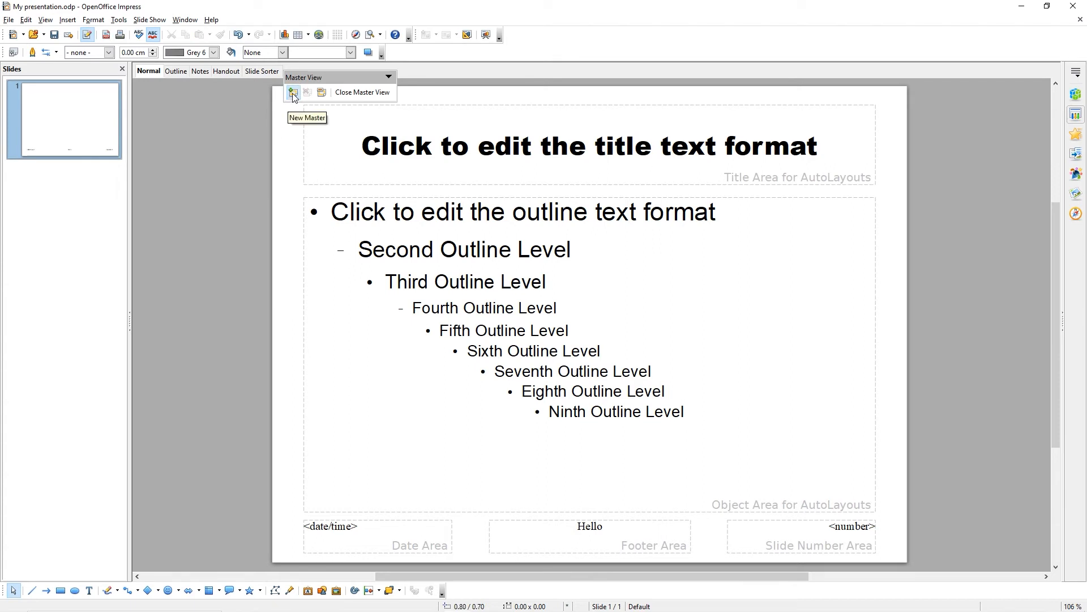
left_click(292, 92)
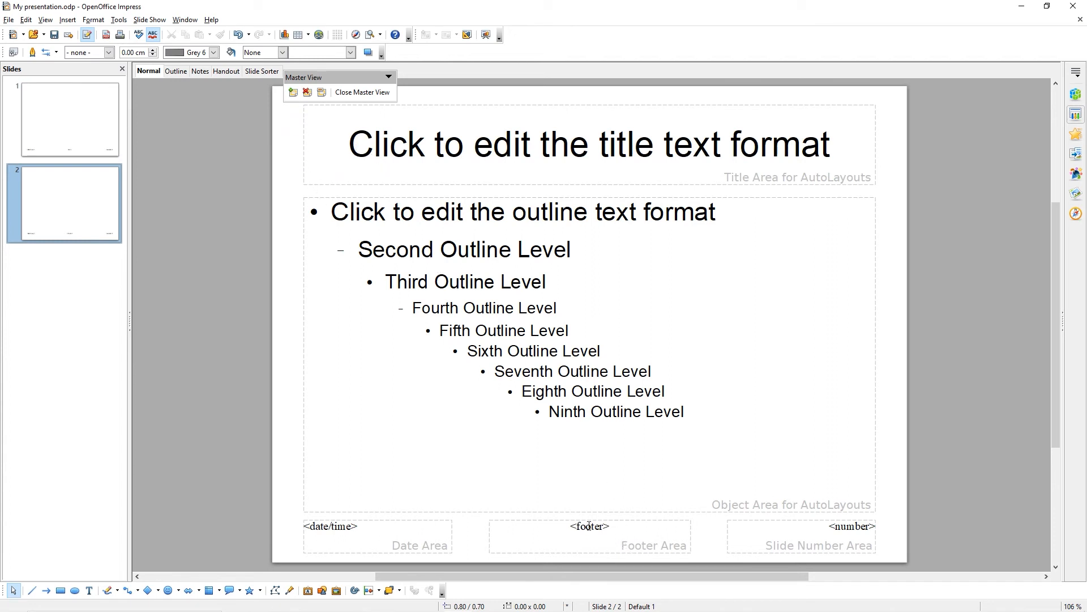
double_click(589, 535)
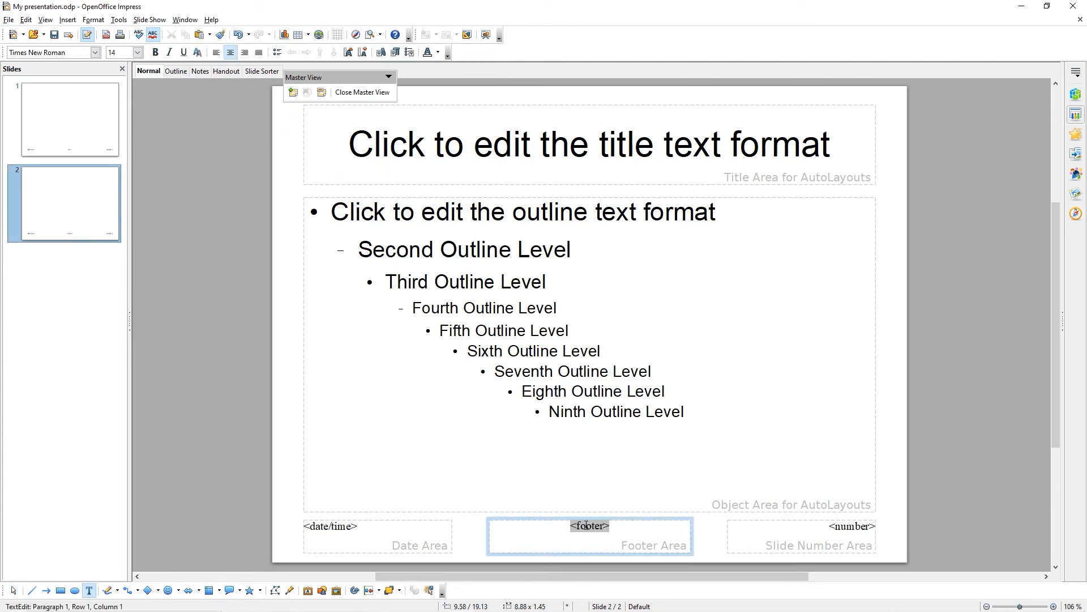
Set the new master's footer text to 'Bye'.
type("By")
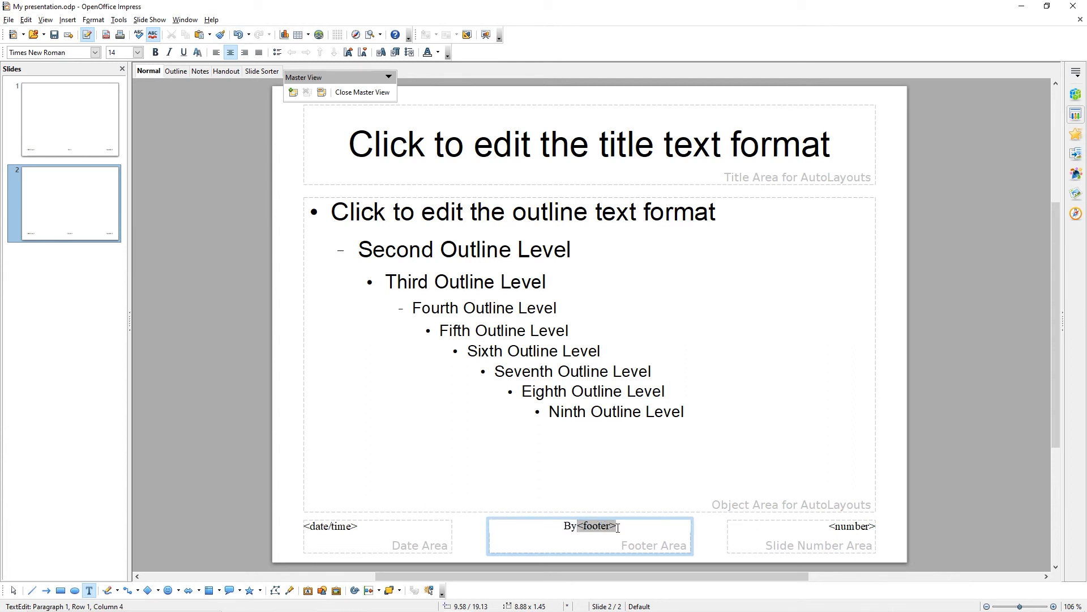
type("Bye")
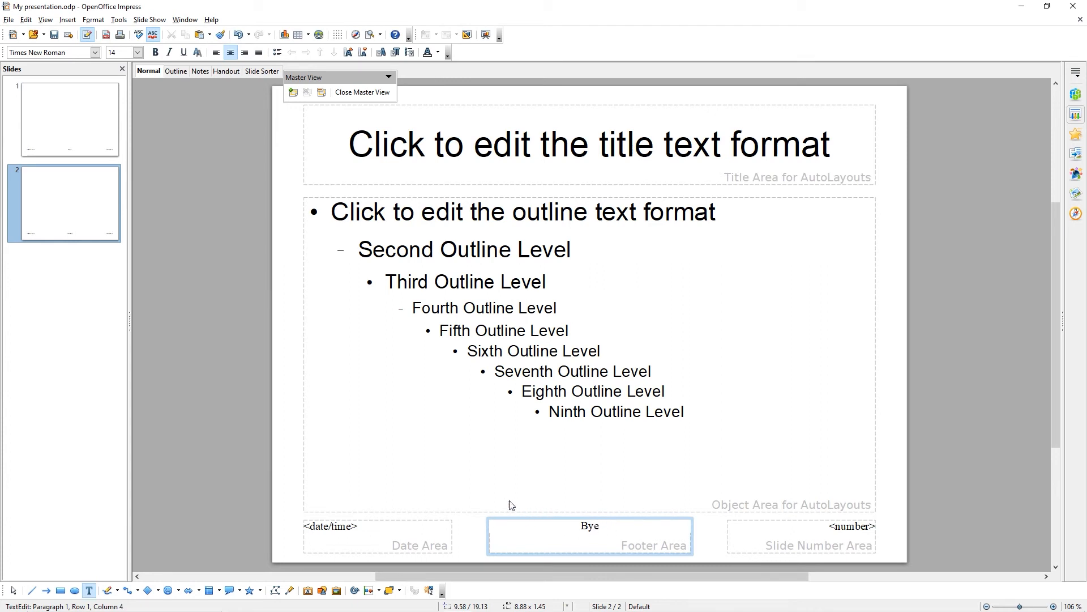
mouse_move(424, 449)
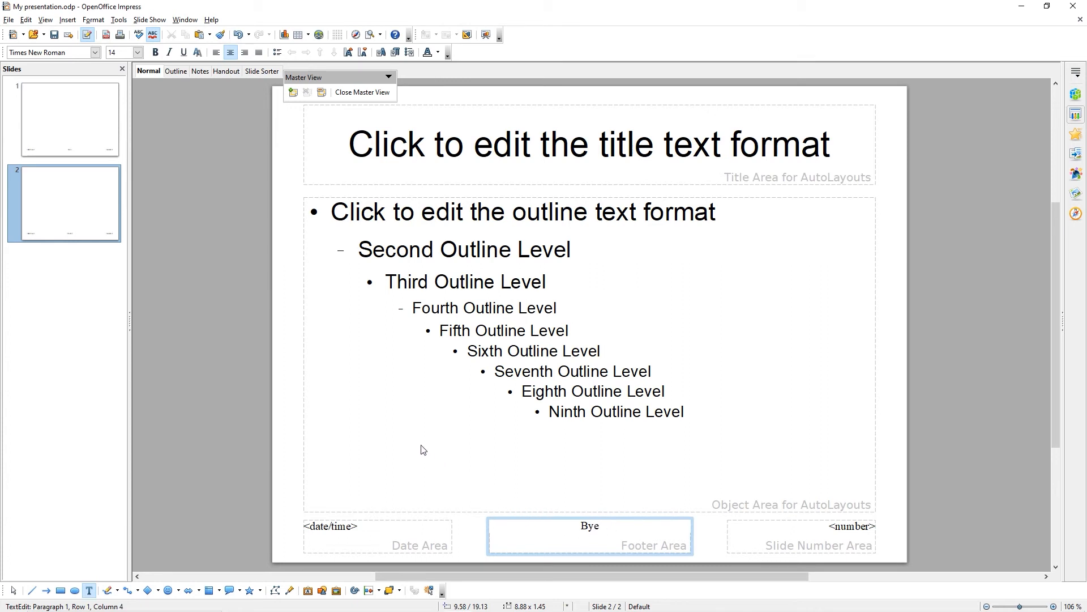
mouse_move(360, 91)
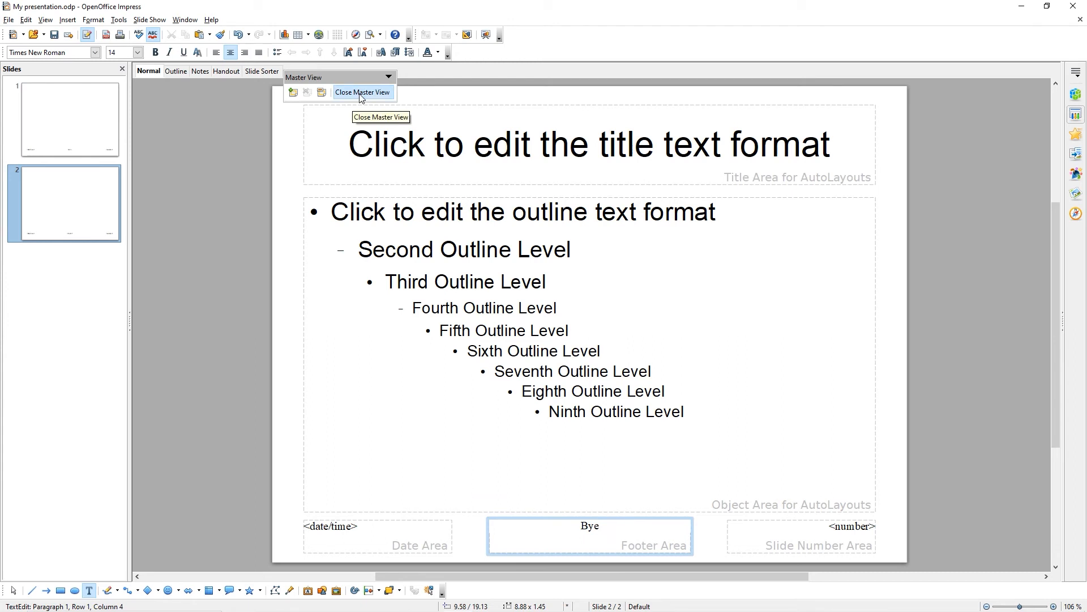
Rename the second master page to 'Bye' via Rename Master.
left_click(589, 525)
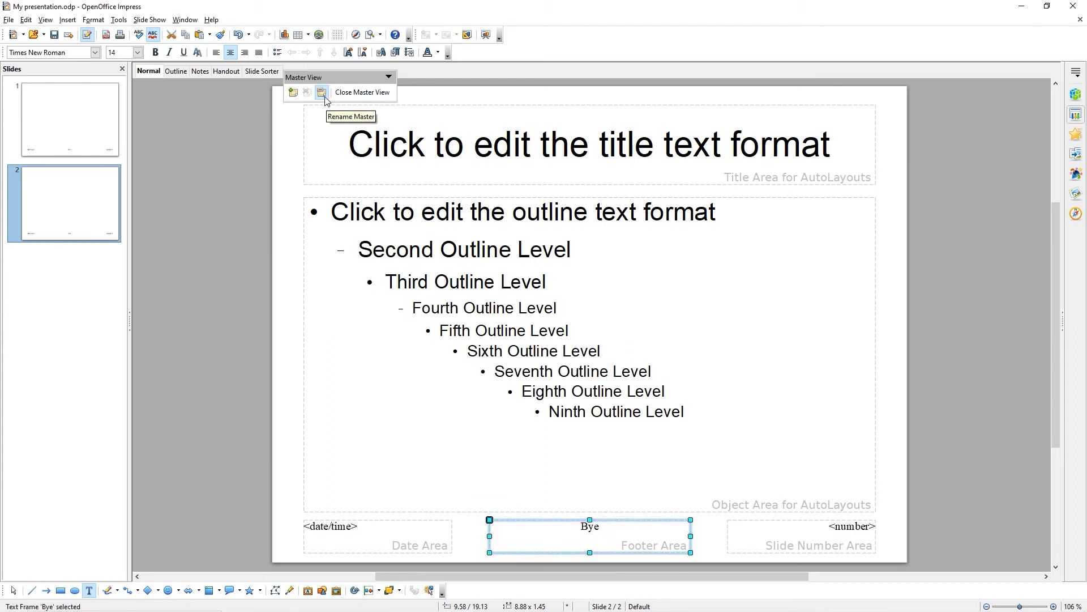
left_click(320, 92)
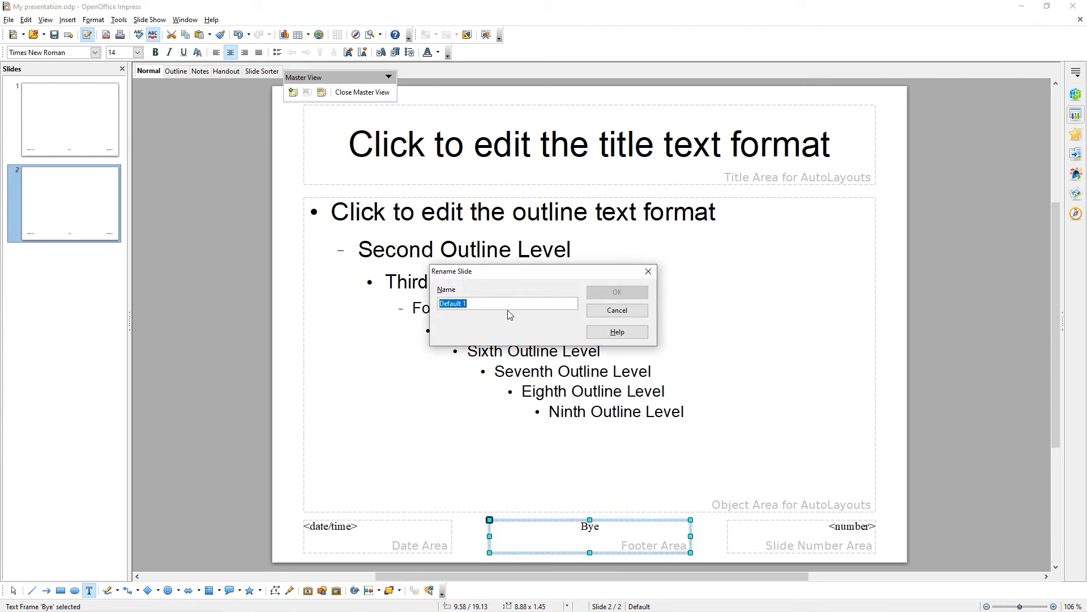
type("Bye")
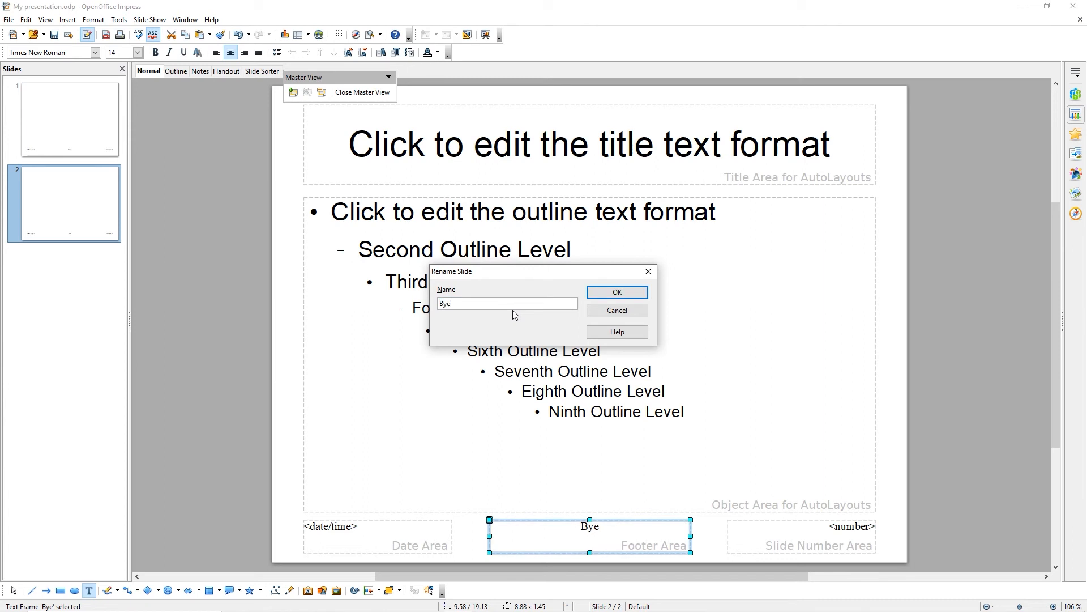
left_click(616, 293)
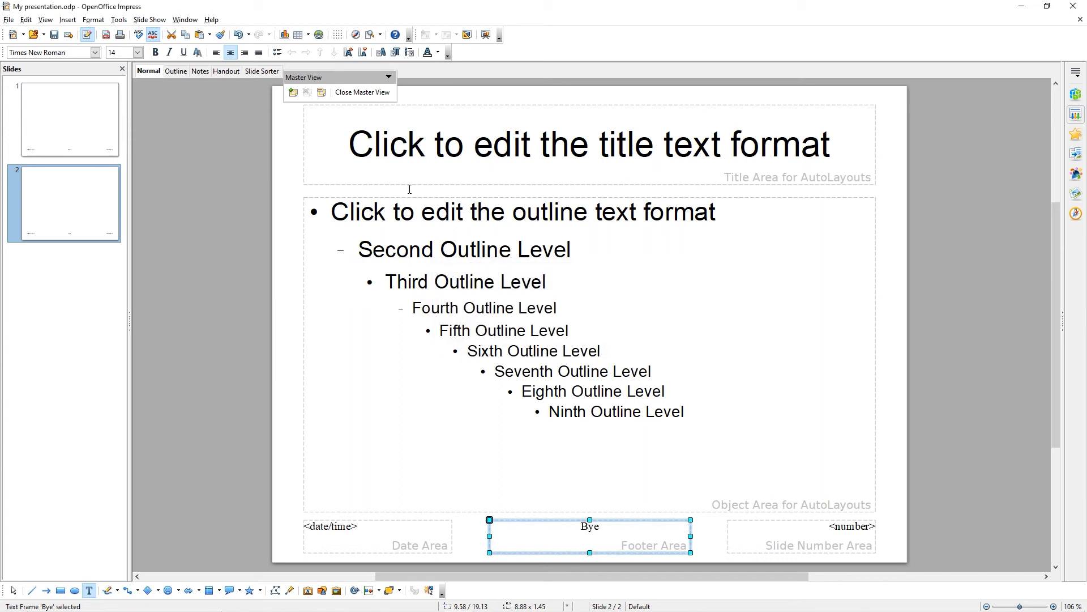
mouse_move(361, 92)
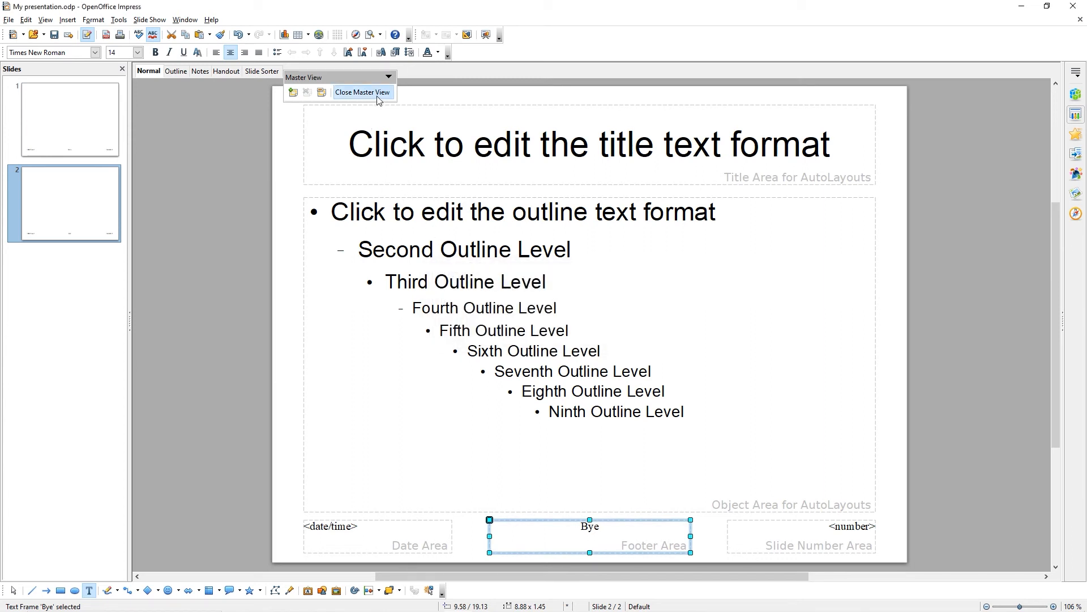
Close Master View and check slides 2 and 1, both still with the 'Hello' footer.
left_click(361, 92)
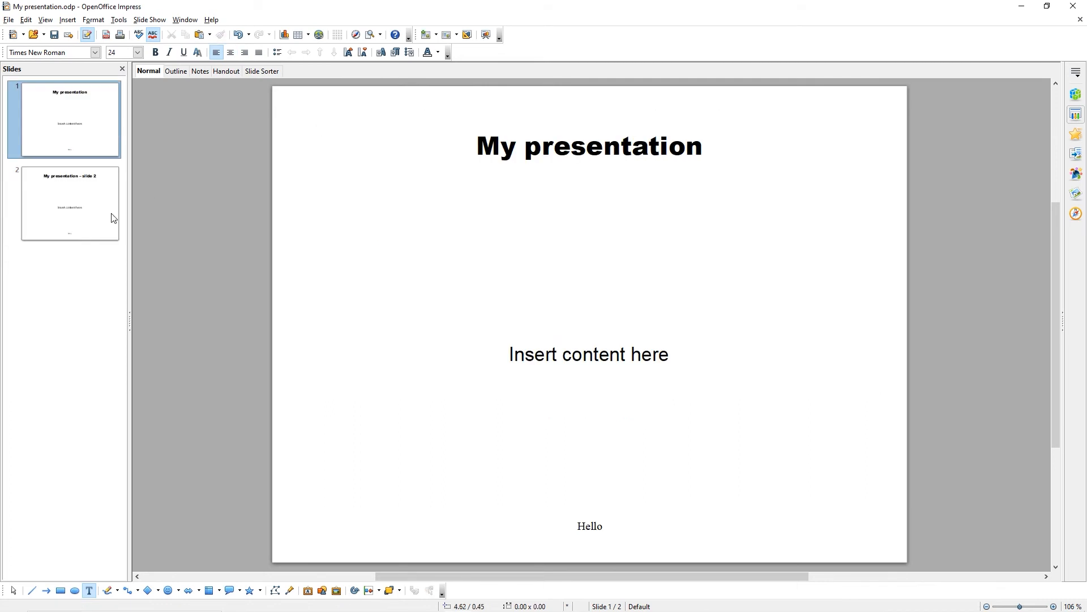
left_click(70, 202)
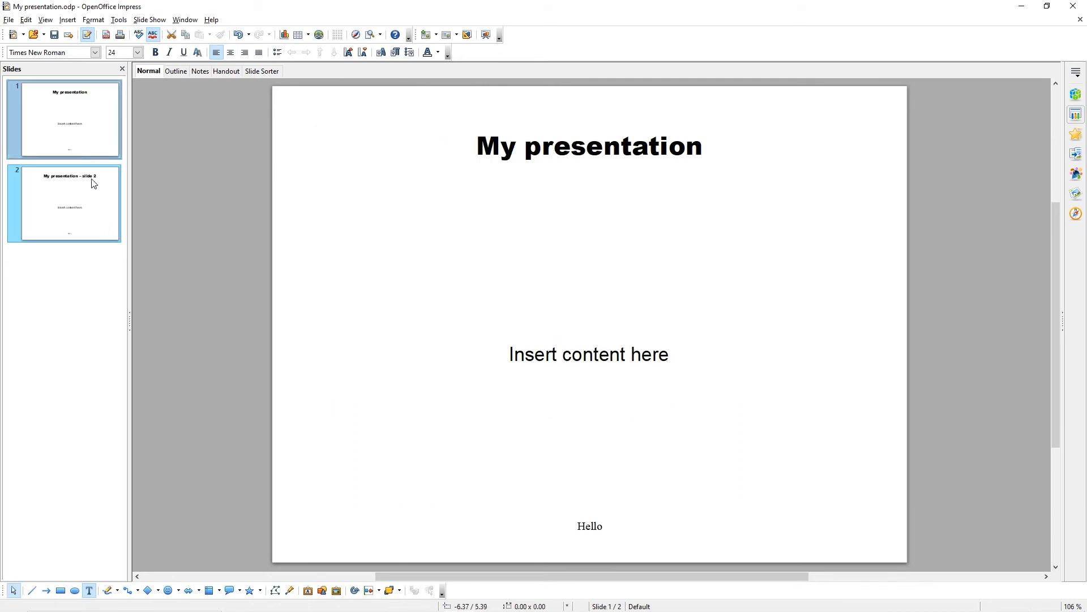
left_click(63, 119)
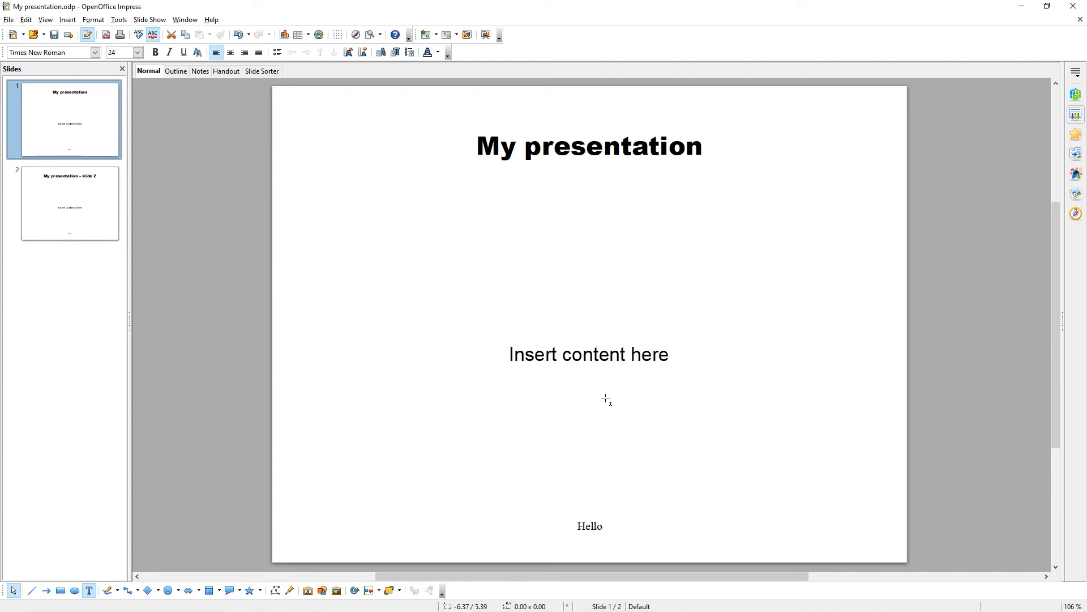
mouse_move(607, 395)
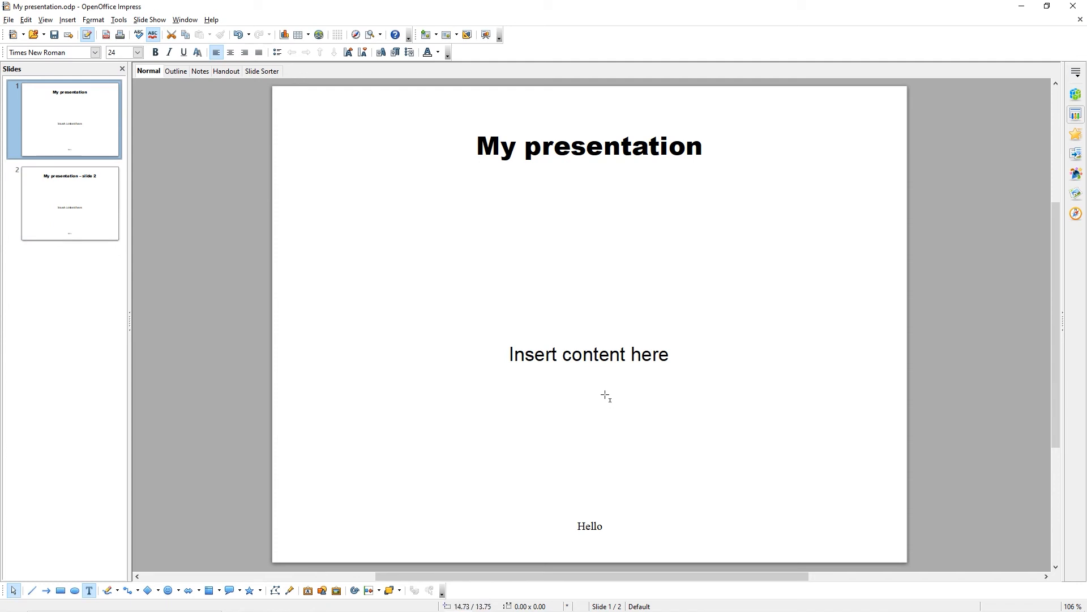
mouse_move(938, 162)
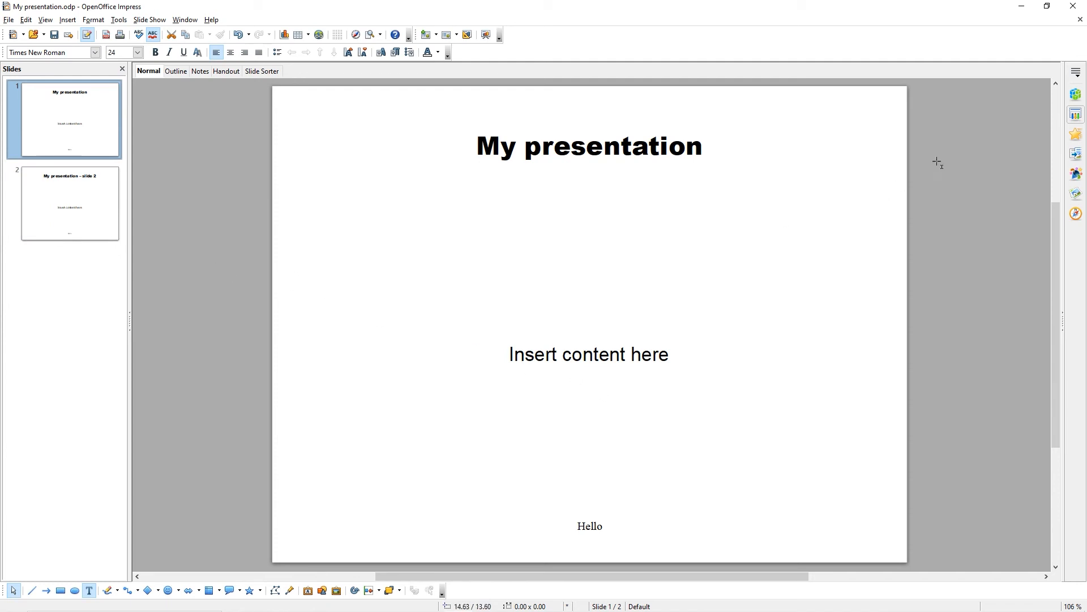
mouse_move(1077, 115)
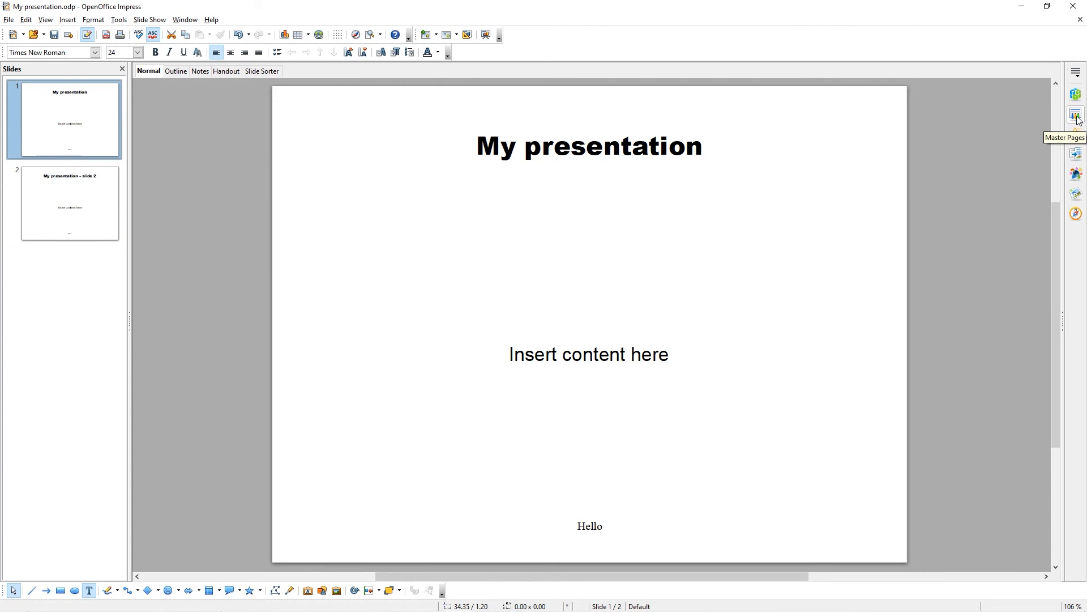
Apply the second master to slide 1 from the Master Pages sidebar, then hide it.
left_click(1076, 113)
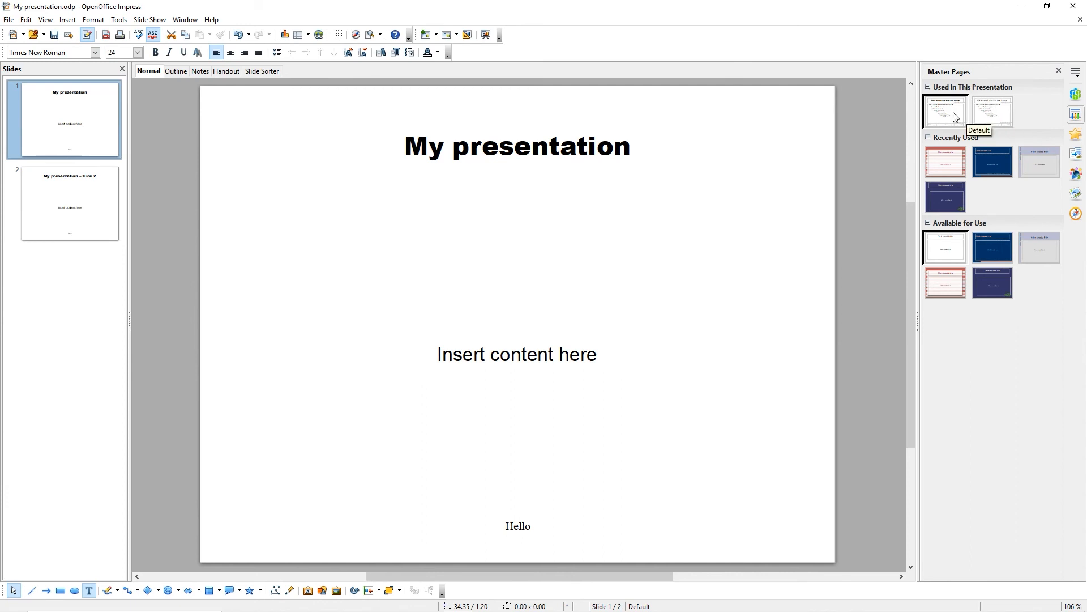
mouse_move(1004, 119)
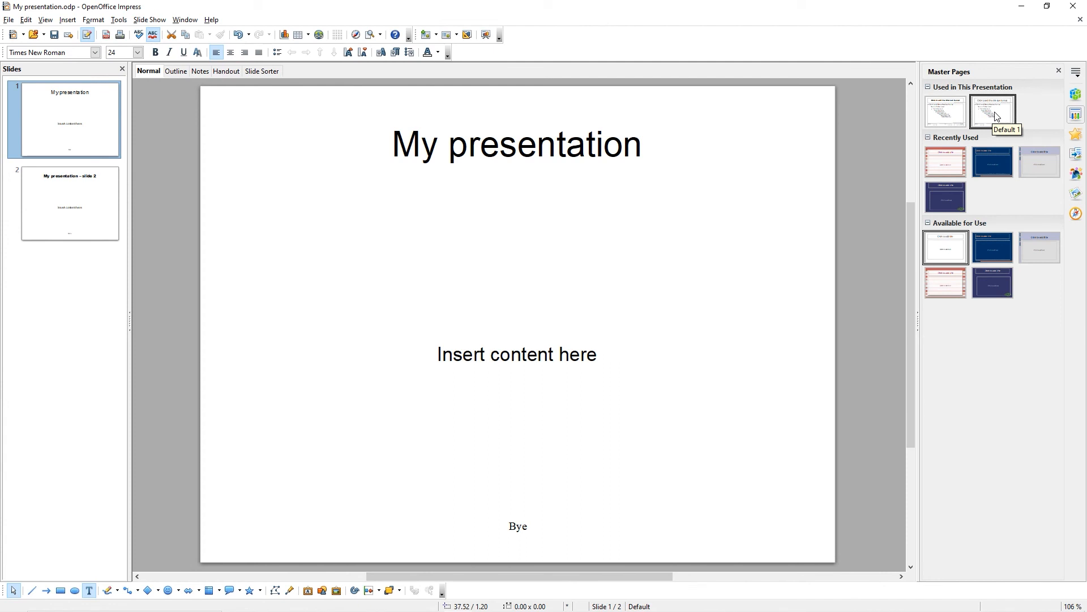
mouse_move(732, 176)
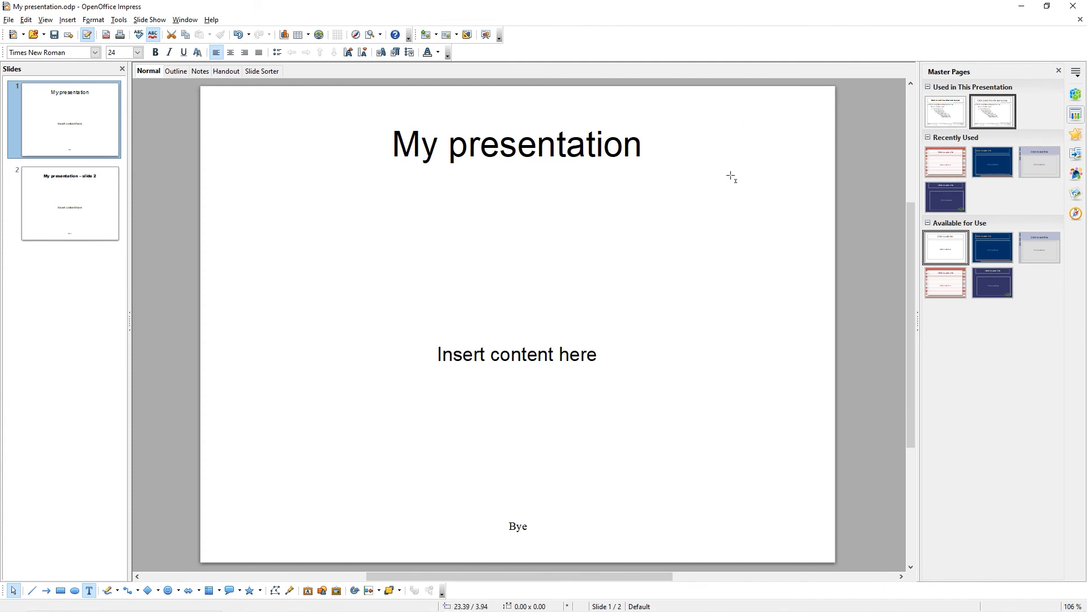
mouse_move(559, 369)
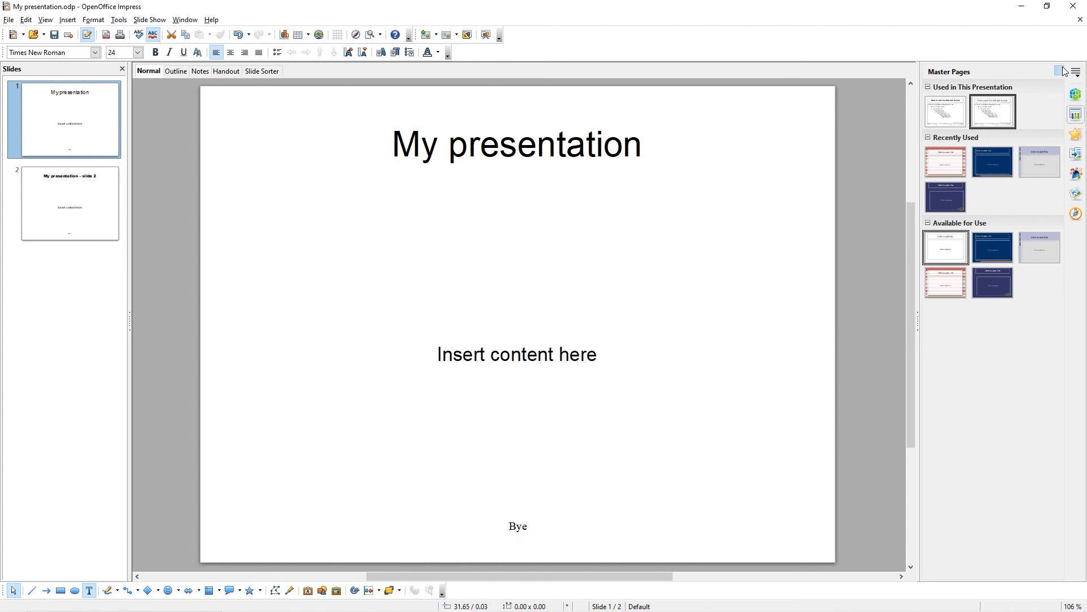
left_click(1062, 71)
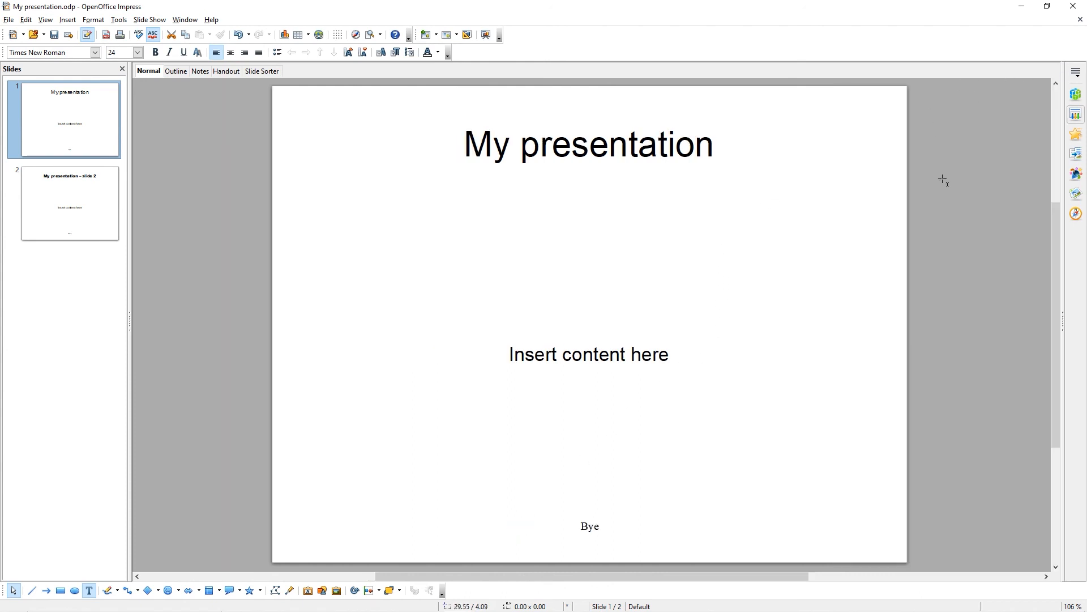